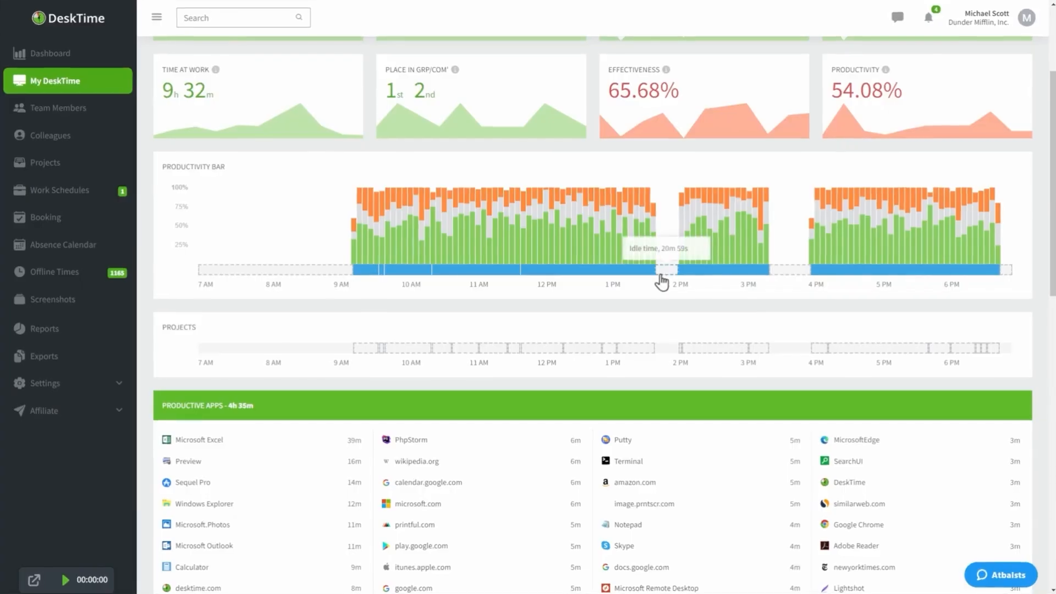
Step: Open the Offline time form for the 1:44–2:05 PM idle gap, preset to Productive
click(662, 271)
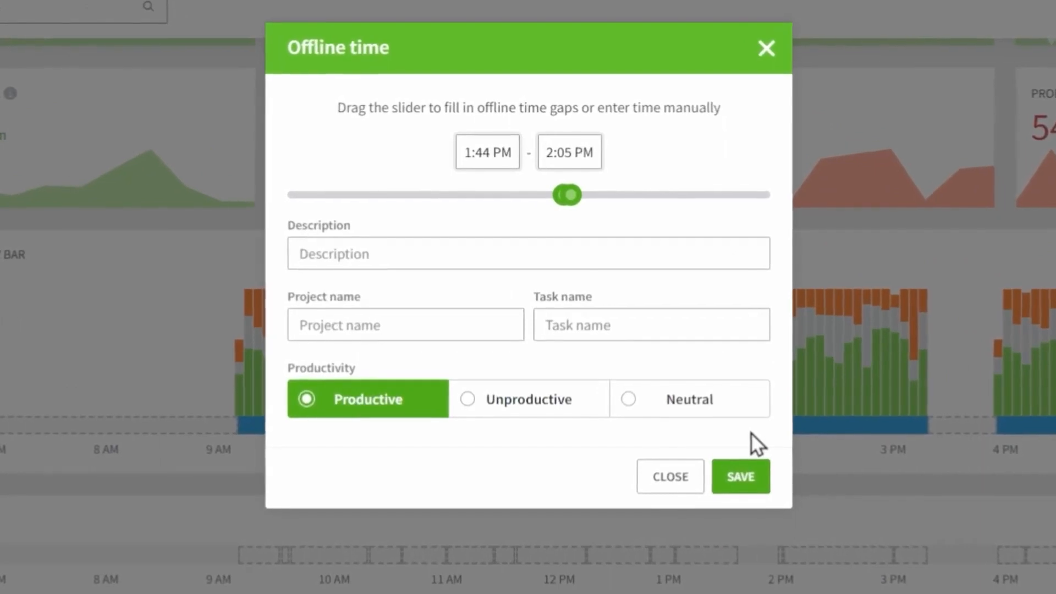